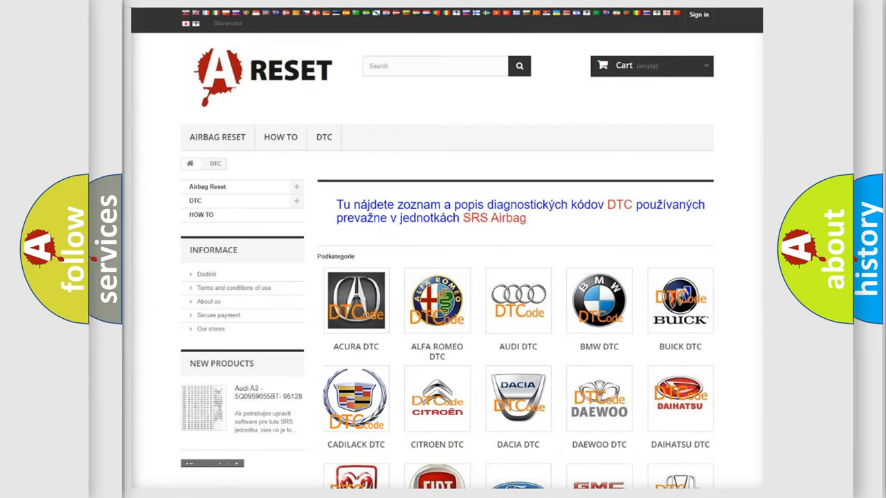
- Open the CADILACK DTC tile to show its airbag trouble codes starting at B0002
click(356, 398)
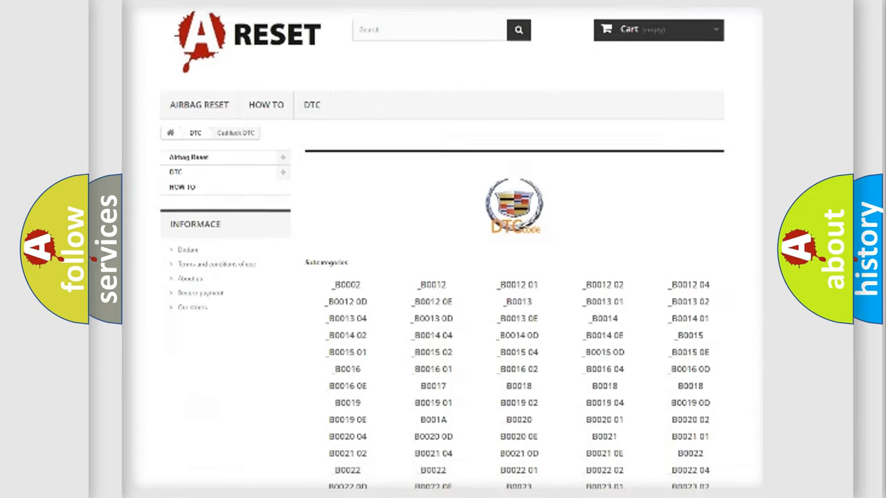